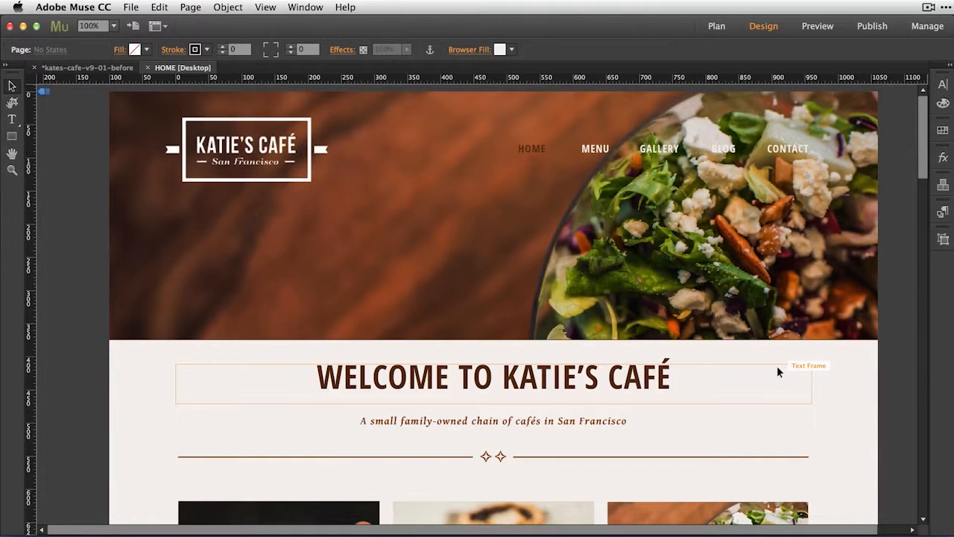
pyautogui.moveTo(563, 383)
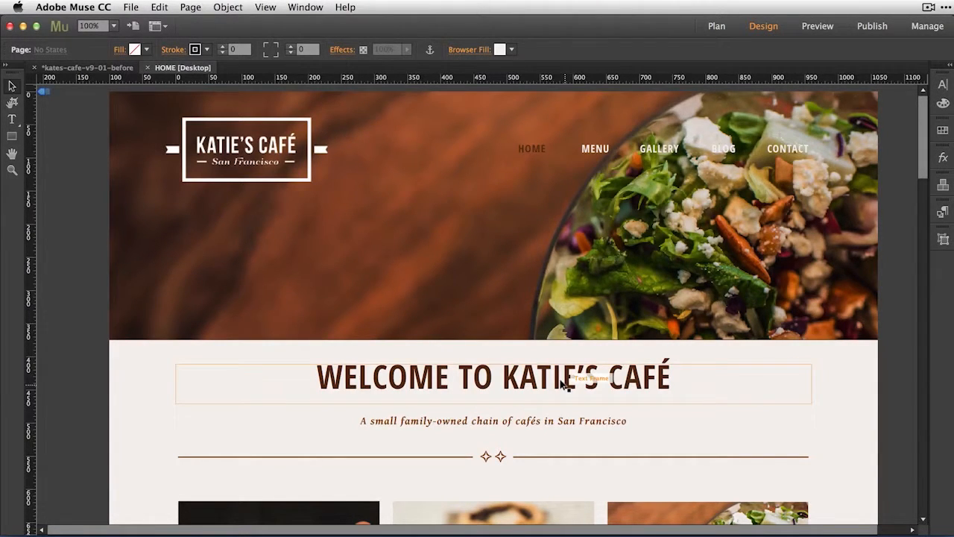
# Scroll the home page design down until the Join the Cause column is in view.
pyautogui.scroll(-3)
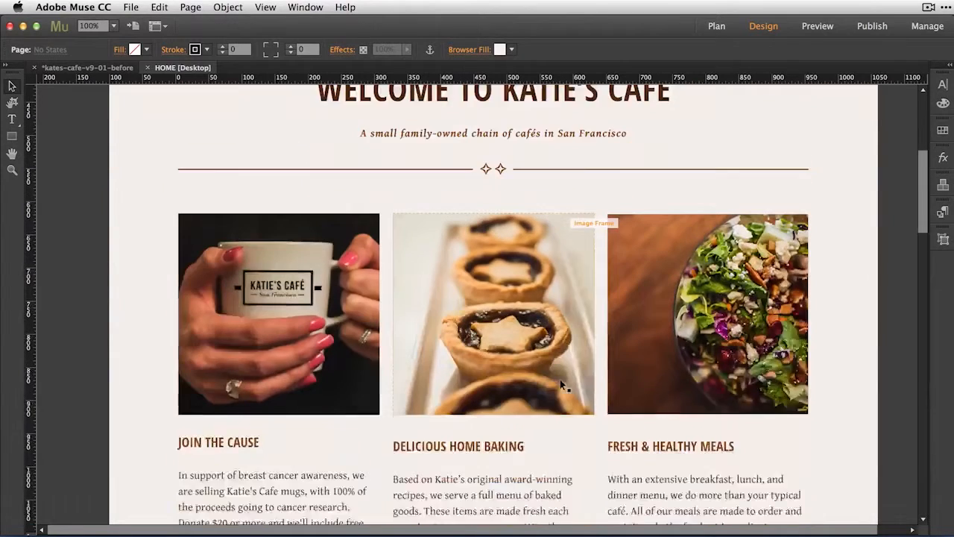
pyautogui.scroll(-3)
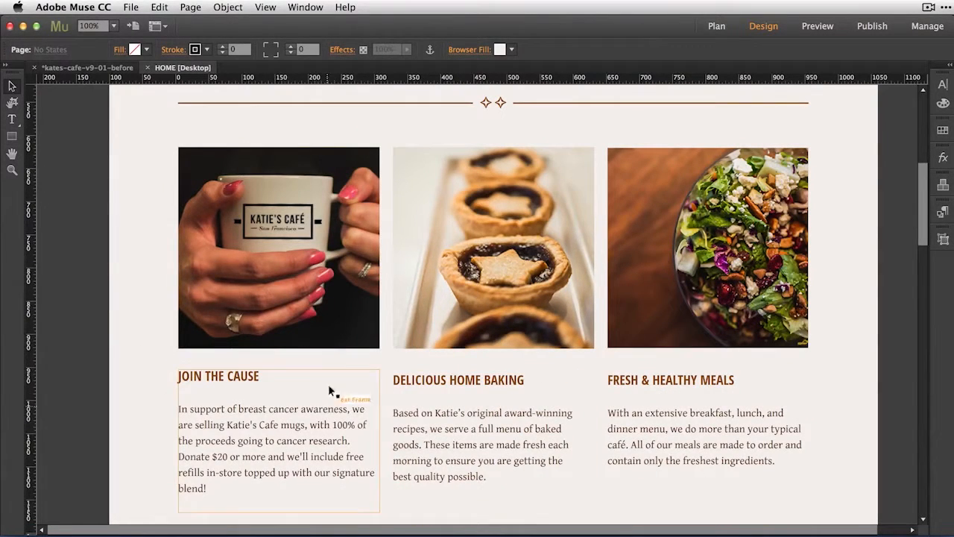
pyautogui.scroll(-3)
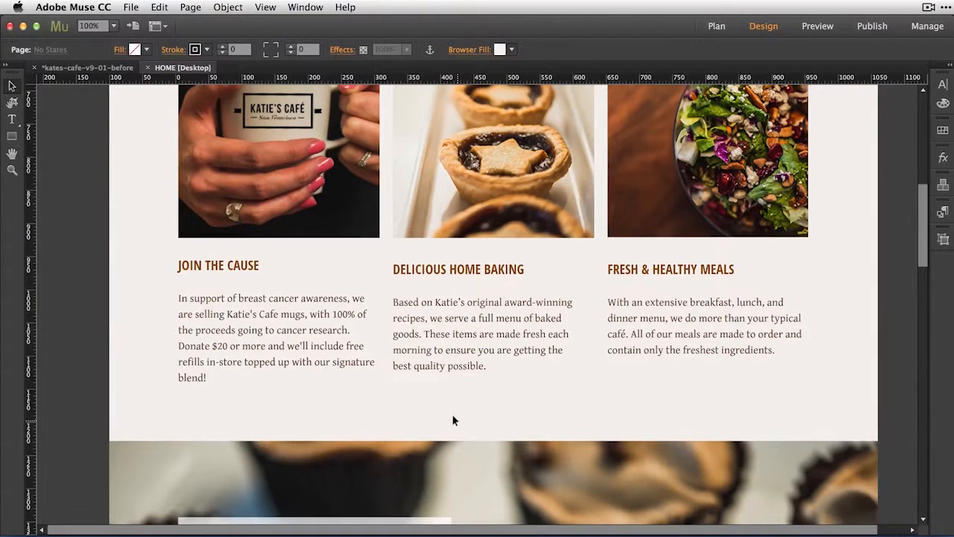
# Bring up the Widgets Library and expand its Social category for the PayPal widget.
pyautogui.click(942, 184)
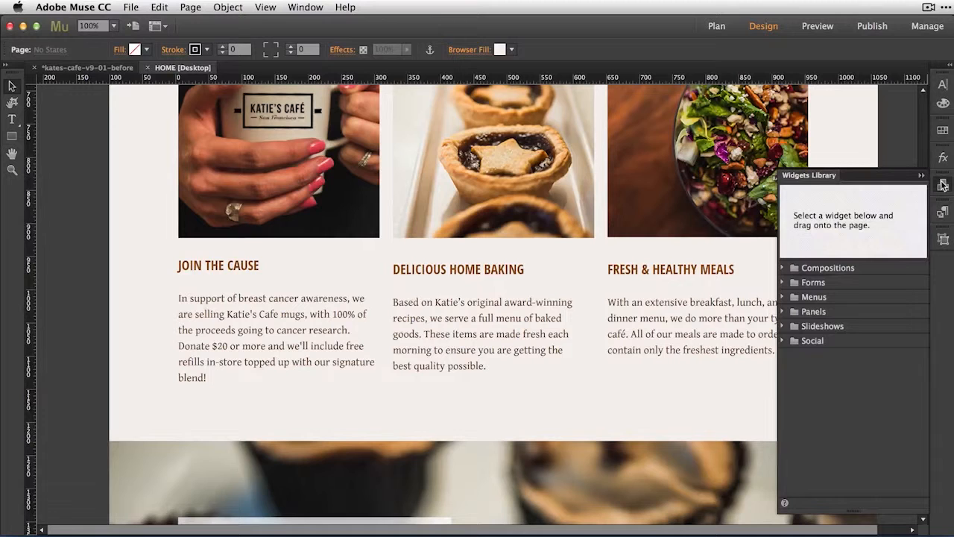
pyautogui.moveTo(856, 184)
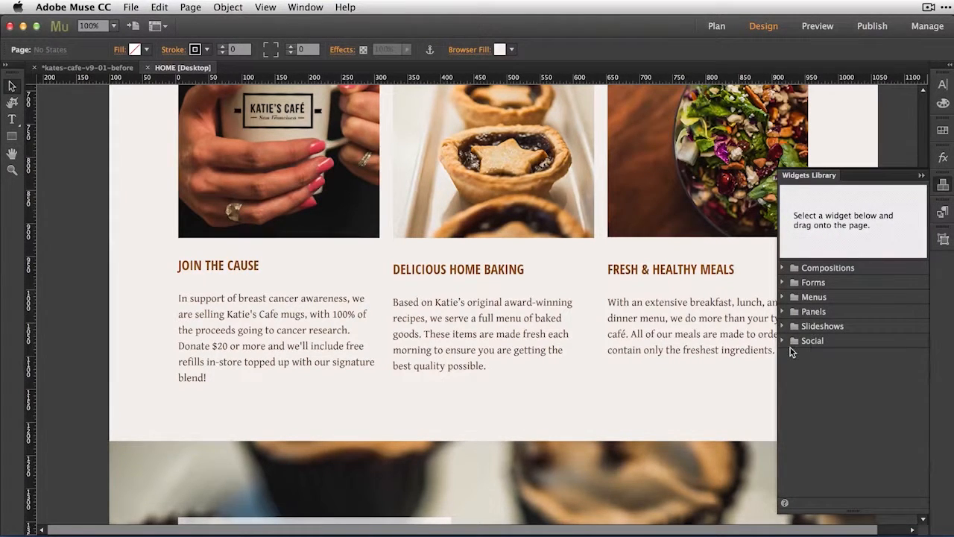
pyautogui.click(811, 340)
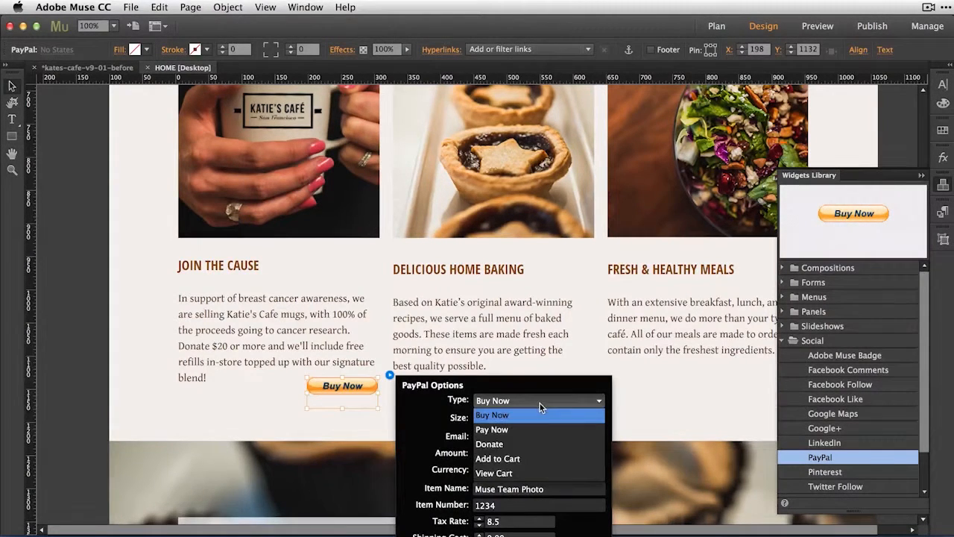
pyautogui.click(489, 444)
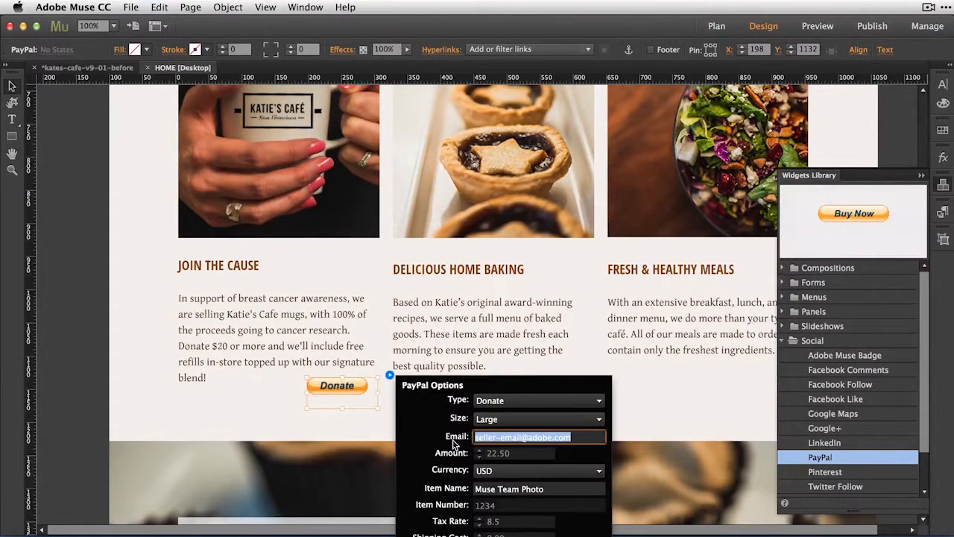
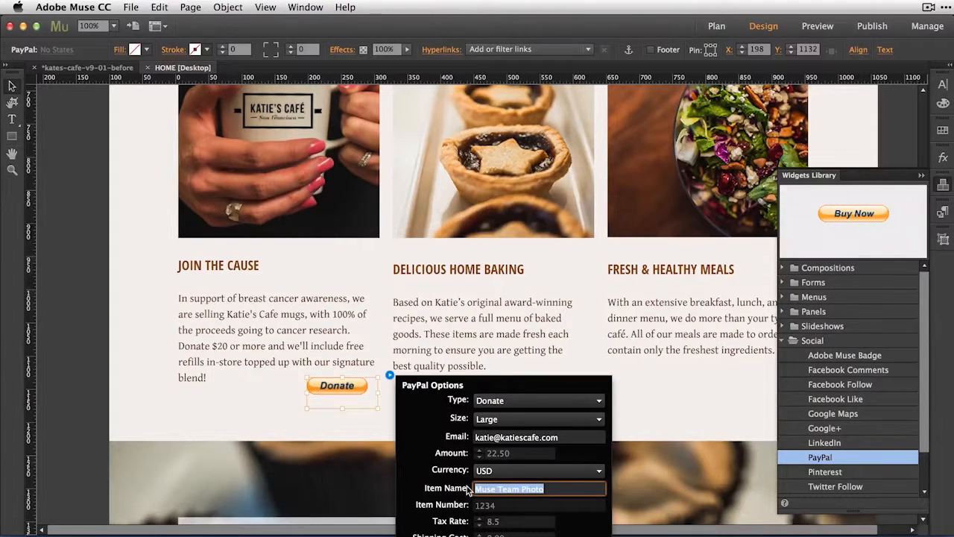
pyautogui.write('Fund')
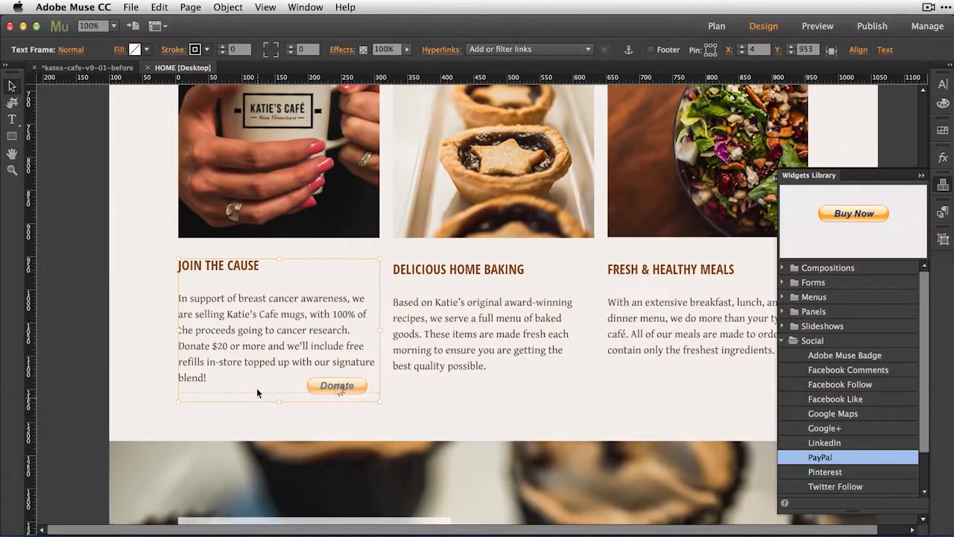
# Nudge the Donate button slightly right to align under the paragraph, then deselect it.
pyautogui.click(337, 385)
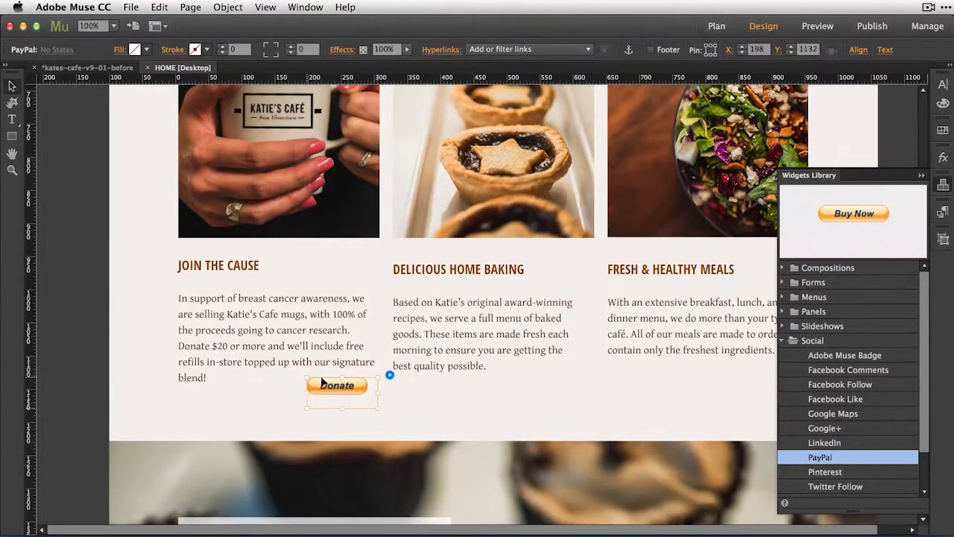
pyautogui.moveTo(336, 384); pyautogui.dragTo(346, 384)
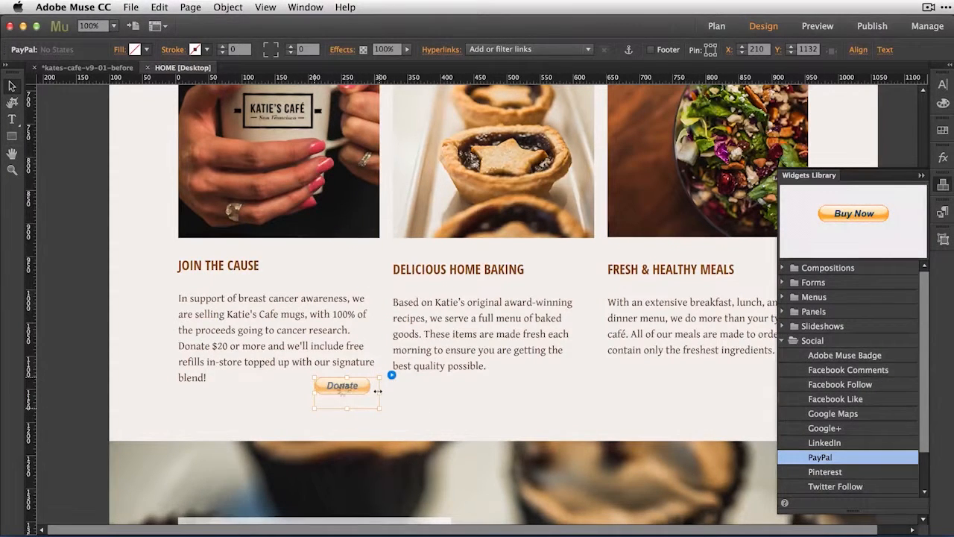
pyautogui.click(397, 405)
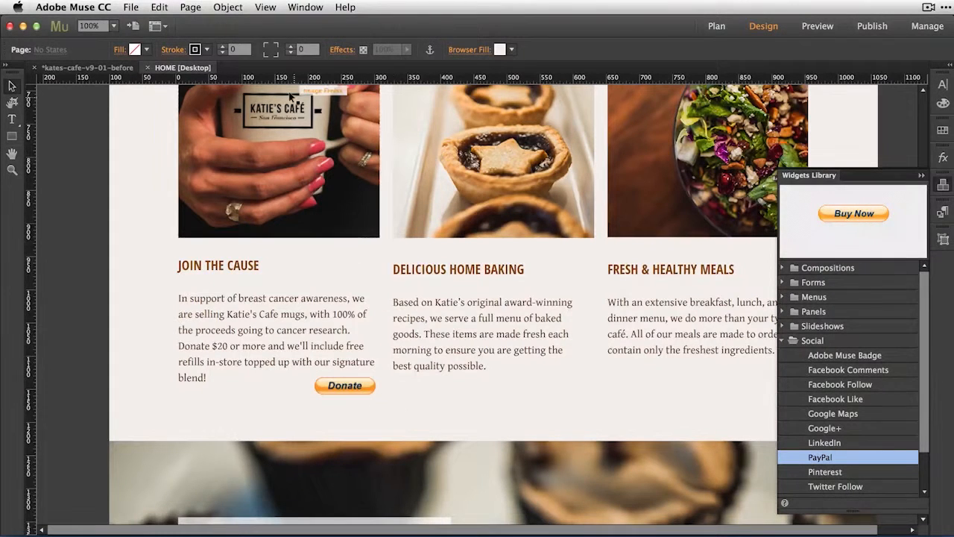
pyautogui.click(131, 6)
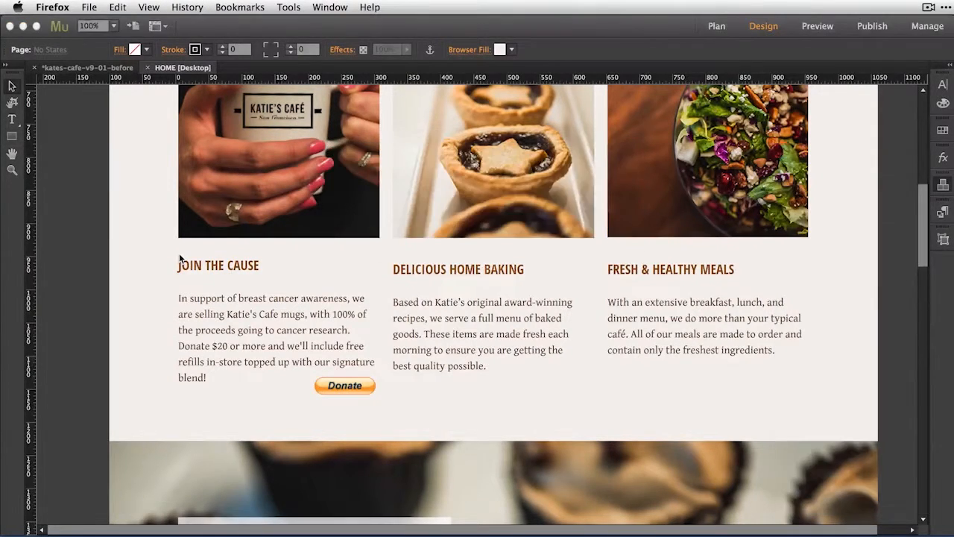
# In the Firefox preview, scroll to Join the Cause and follow the Donate button to PayPal.
pyautogui.click(816, 27)
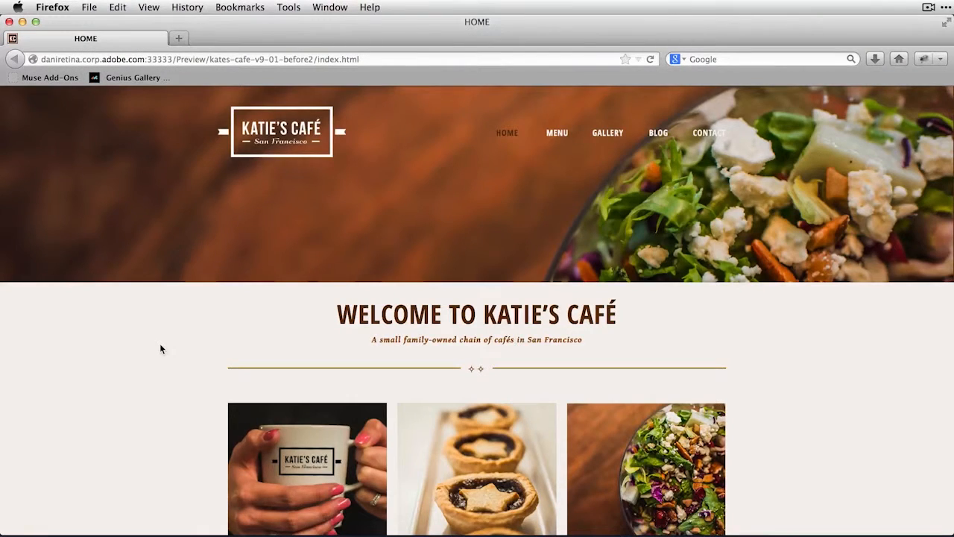
pyautogui.scroll(-3)
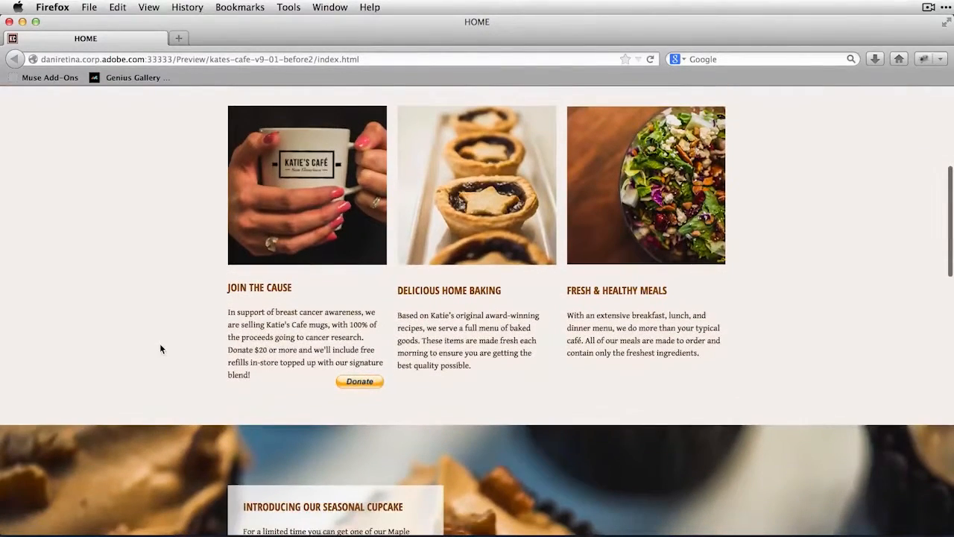
pyautogui.scroll(-3)
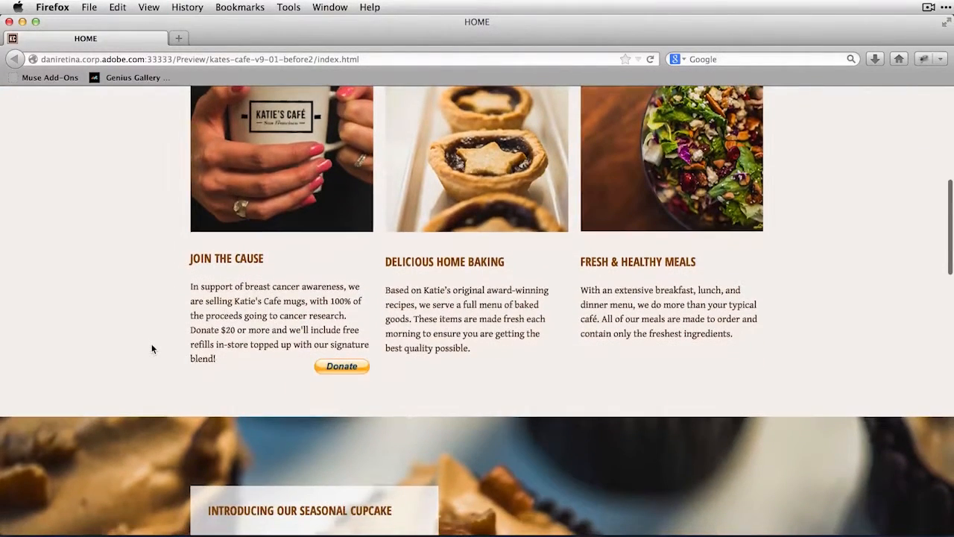
pyautogui.moveTo(444, 381)
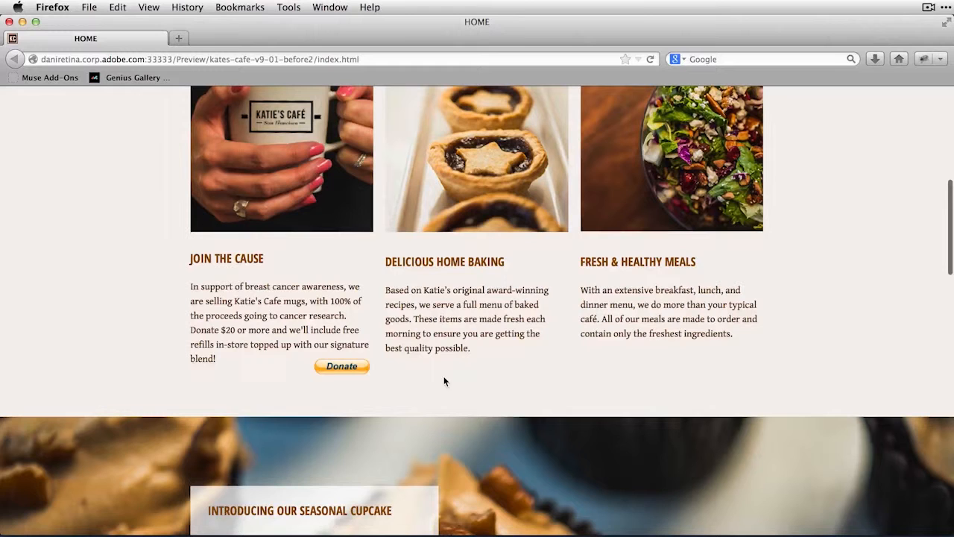
pyautogui.click(342, 366)
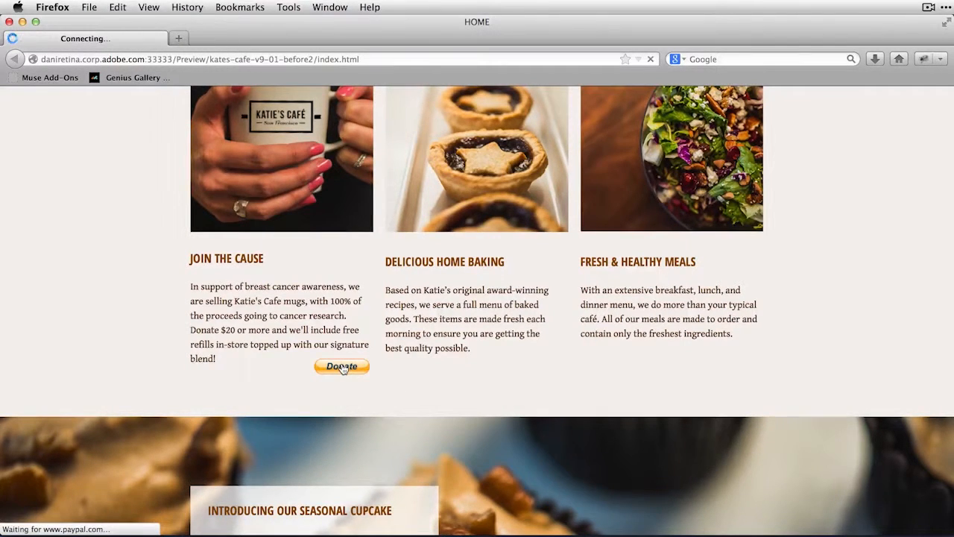
# Load PayPal's Billing Information page for the Fund Raiser Mug donation.
pyautogui.click(341, 366)
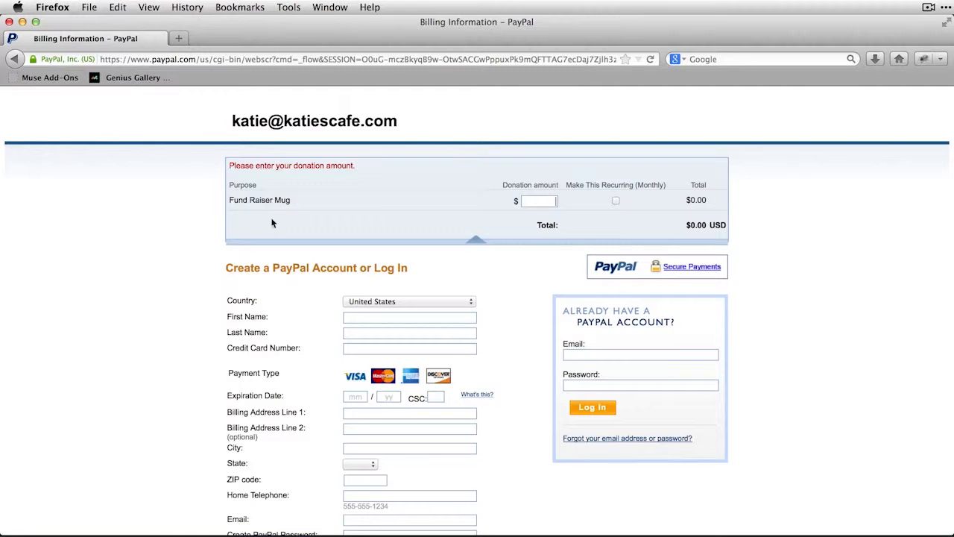
pyautogui.moveTo(554, 322)
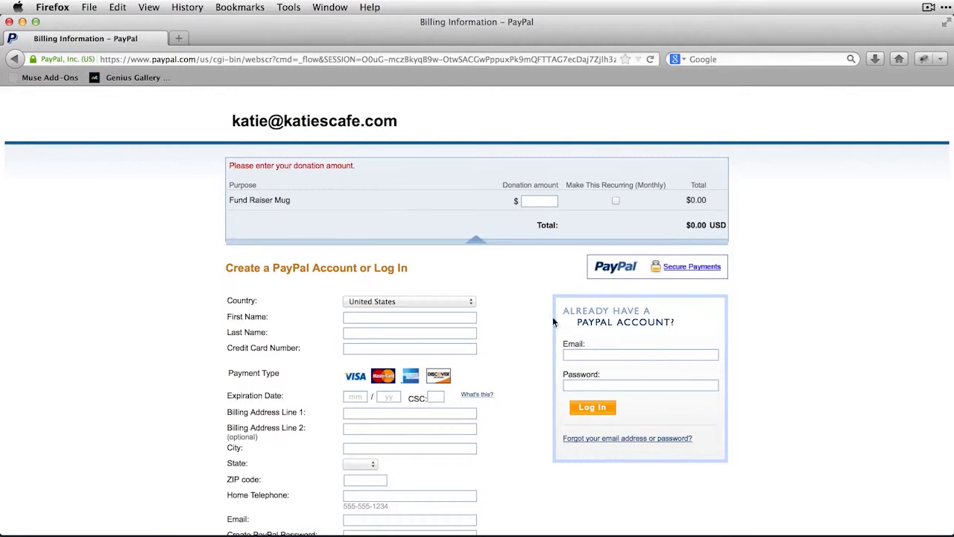
pyautogui.moveTo(351, 436)
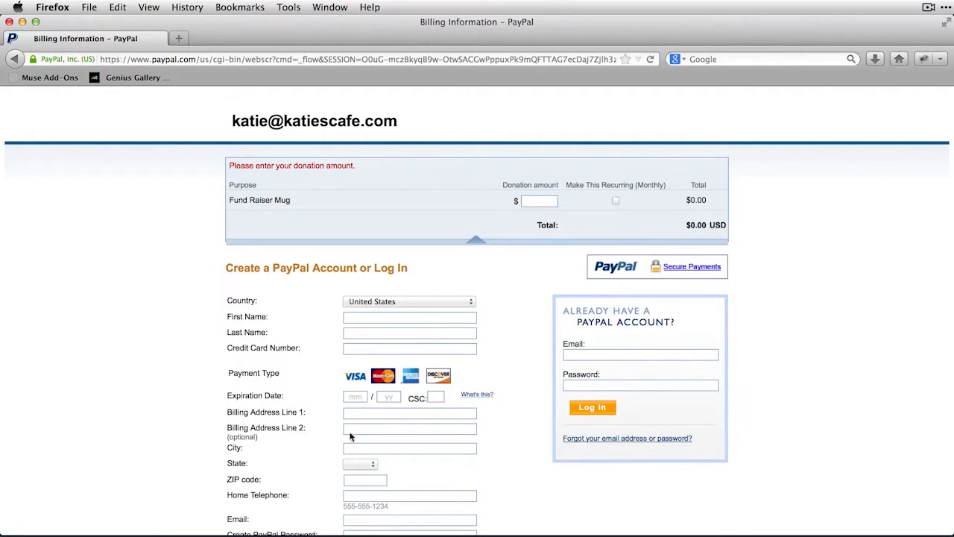